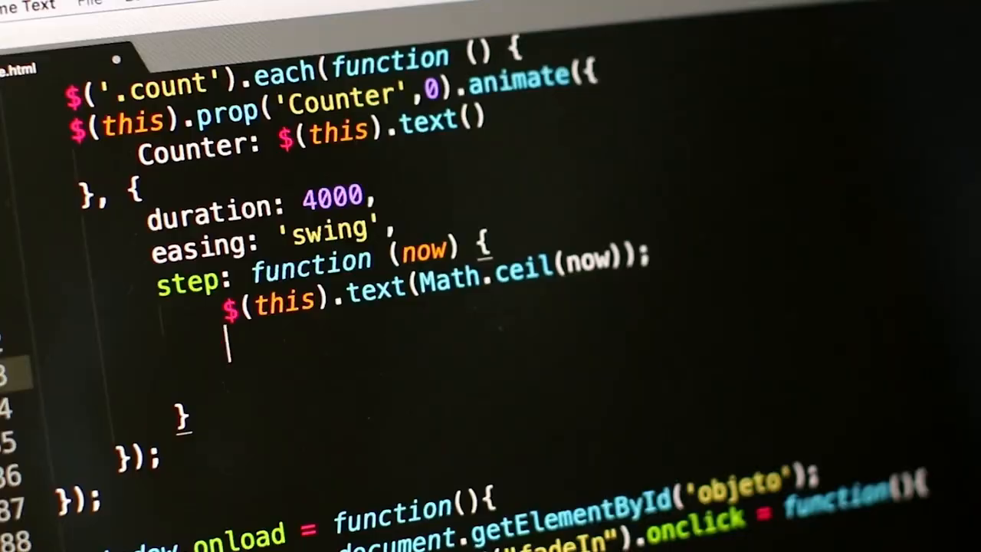
Add $(this).html(text); below the text() line in the step callback.
type("$()")
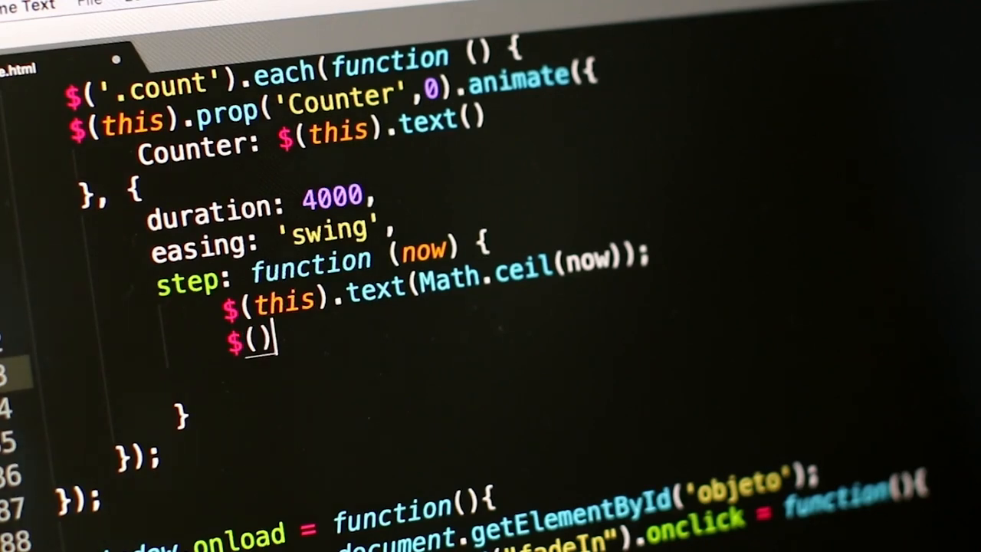
type("this")
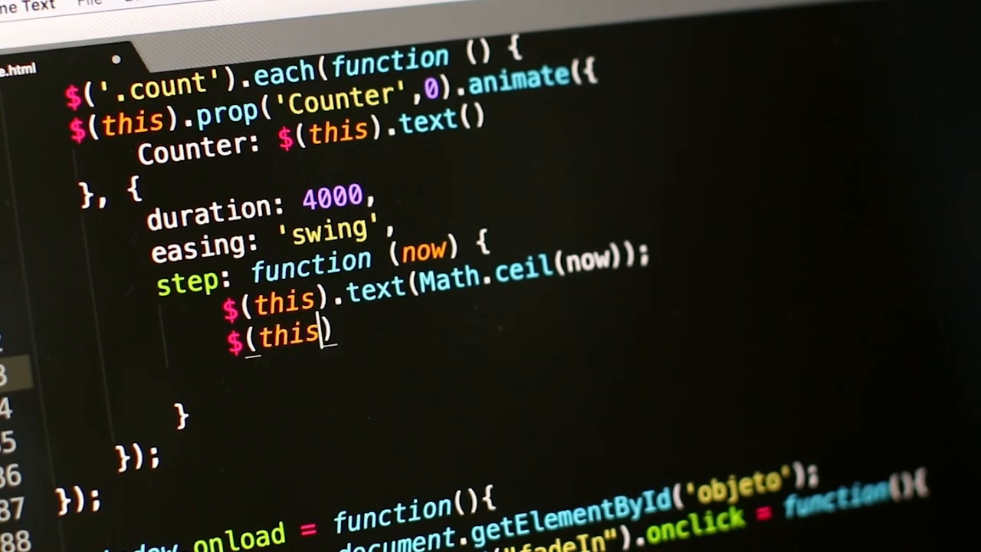
type(".html")
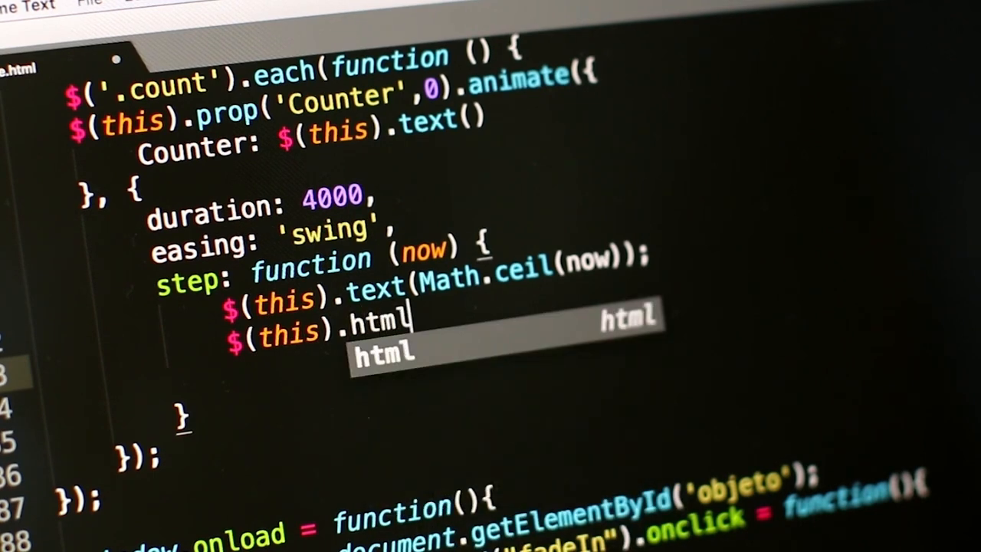
type("()")
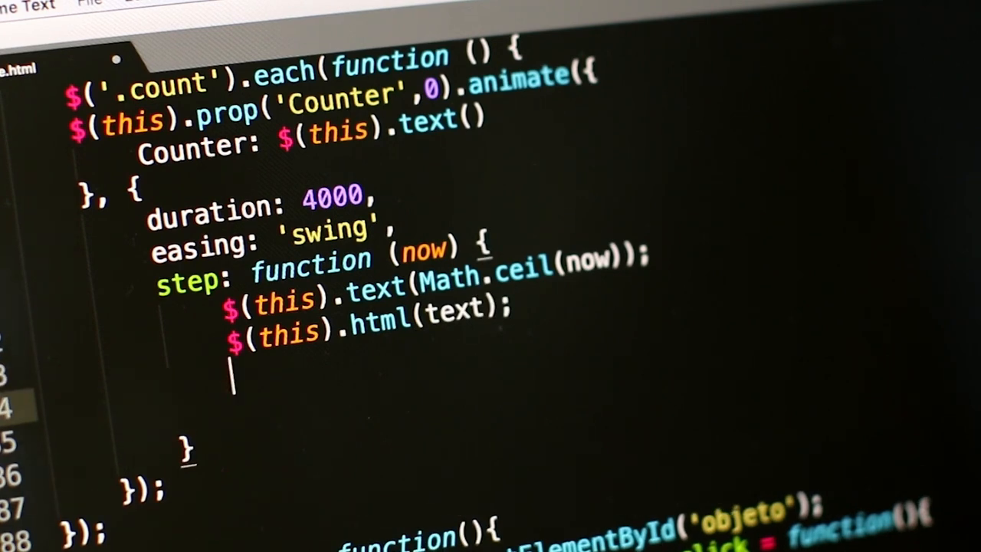
Write if(initial == 0) { and begin an increment = assignment inside the braces.
type("if()")
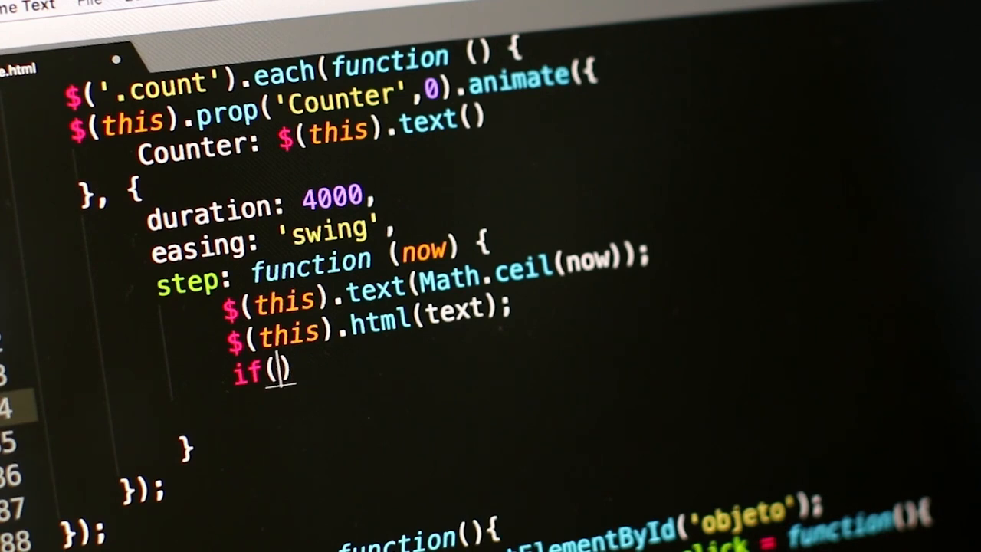
type("initial ==")
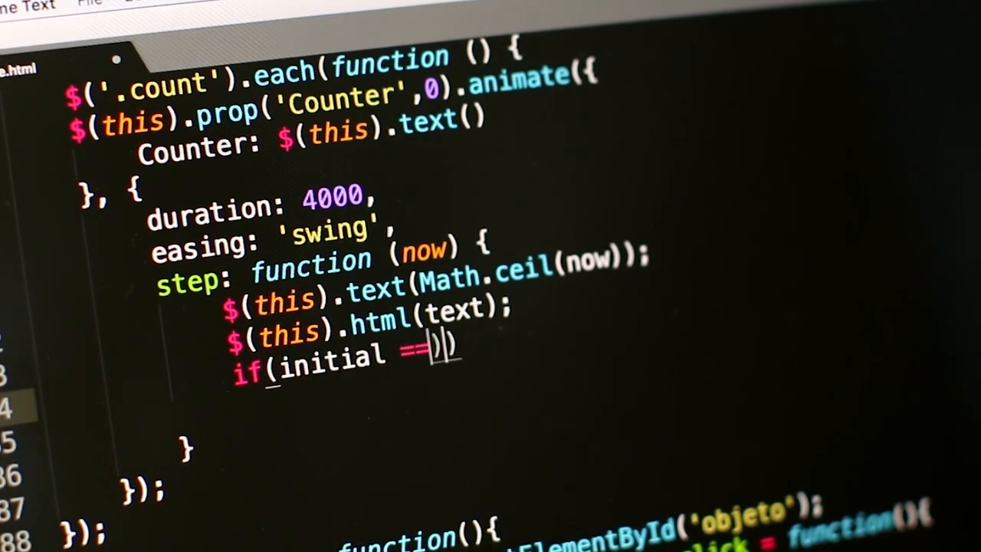
type("0)")
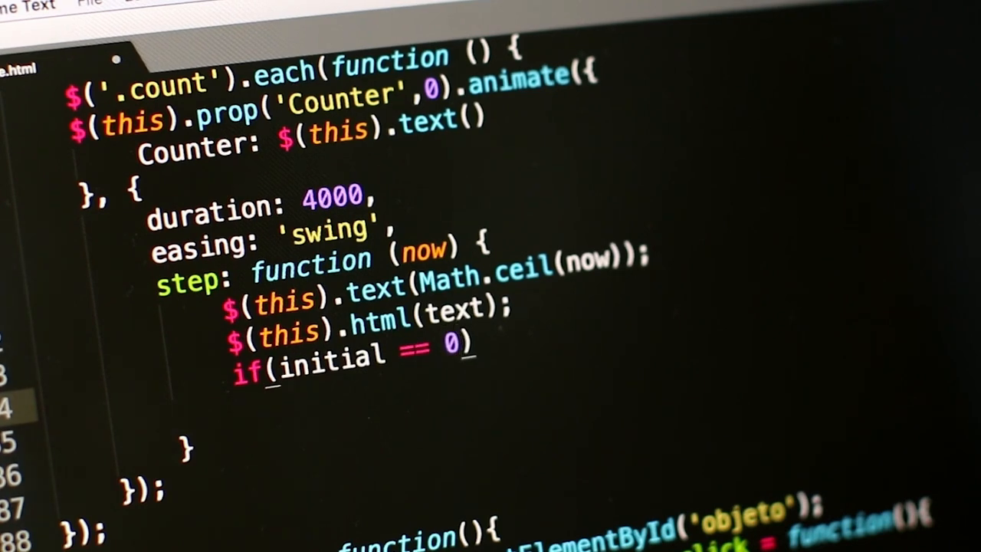
type("{}")
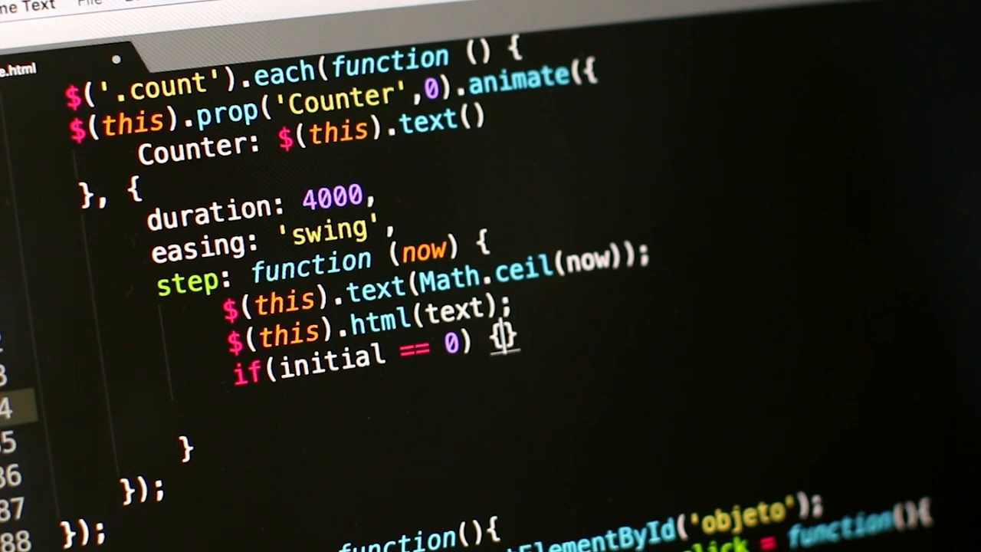
type("increment =")
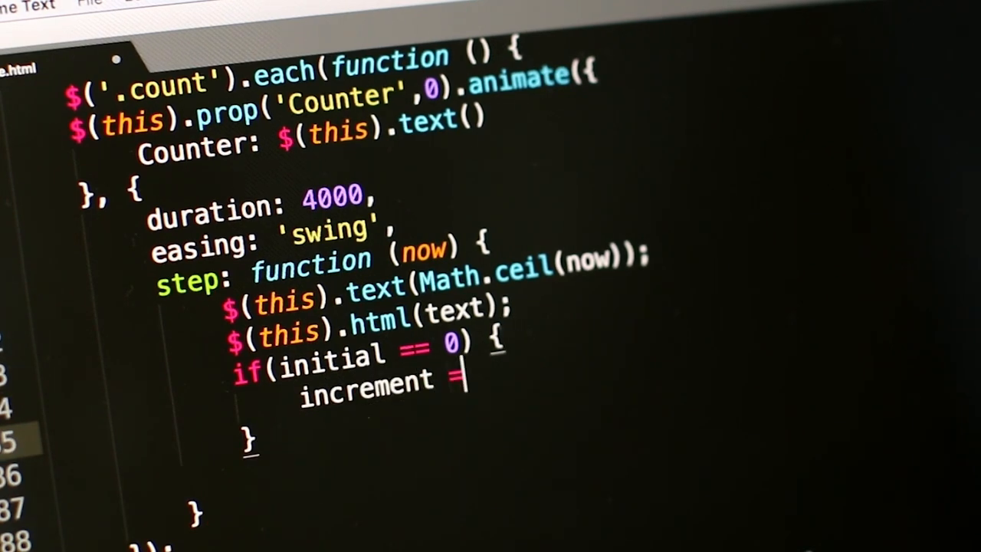
Complete increment = 2; and add element.display.style = "block" inside the if block.
type("2;")
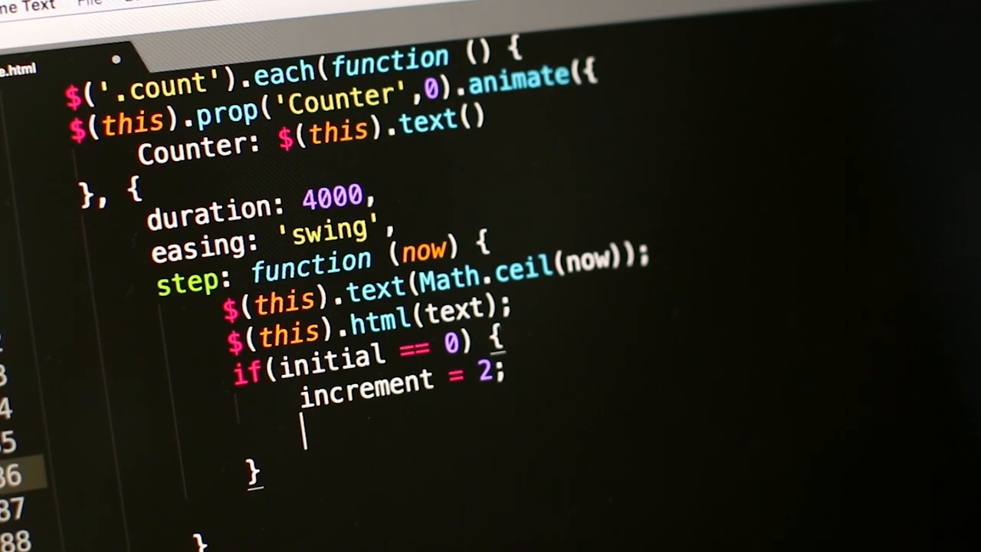
type("element.si")
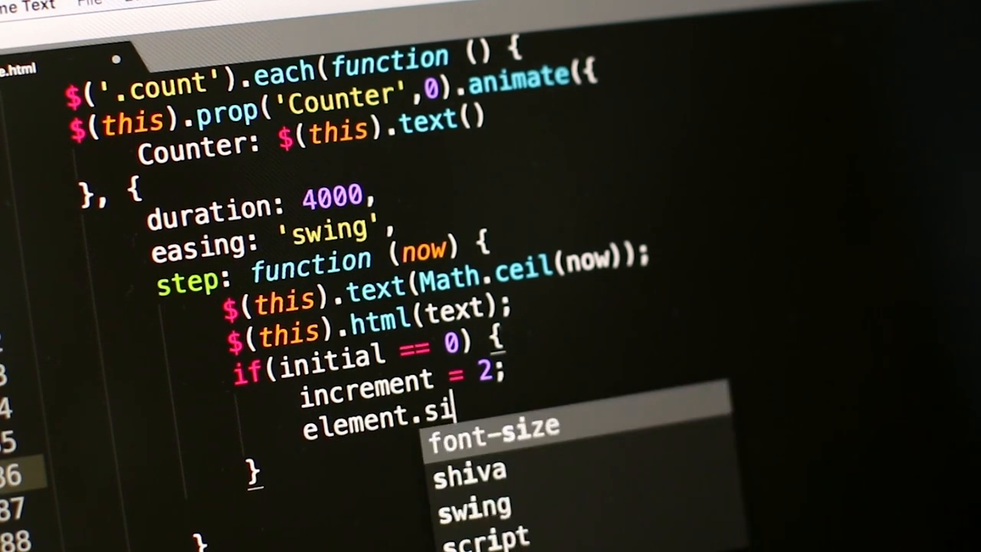
key("Backspace")
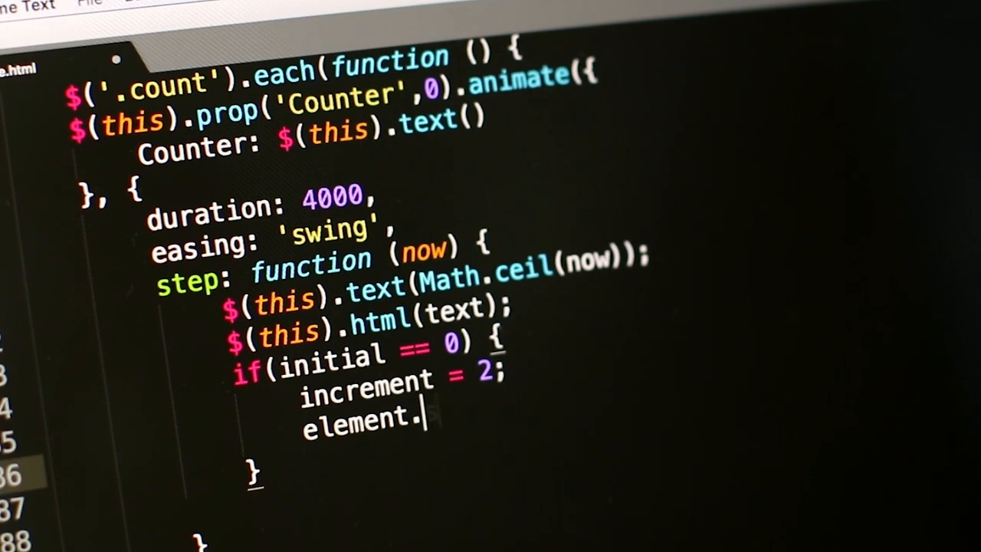
type("display")
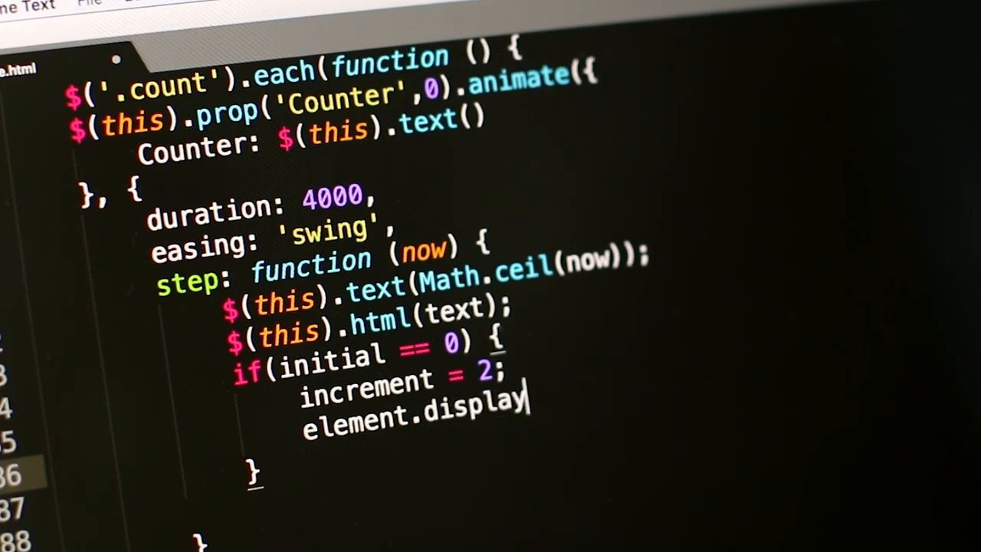
type(".")
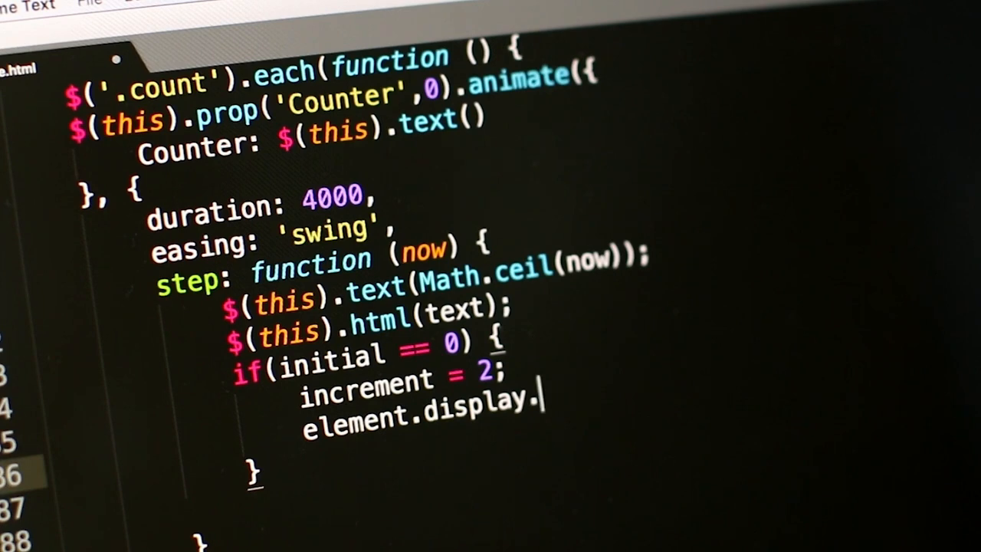
type("style = \"")
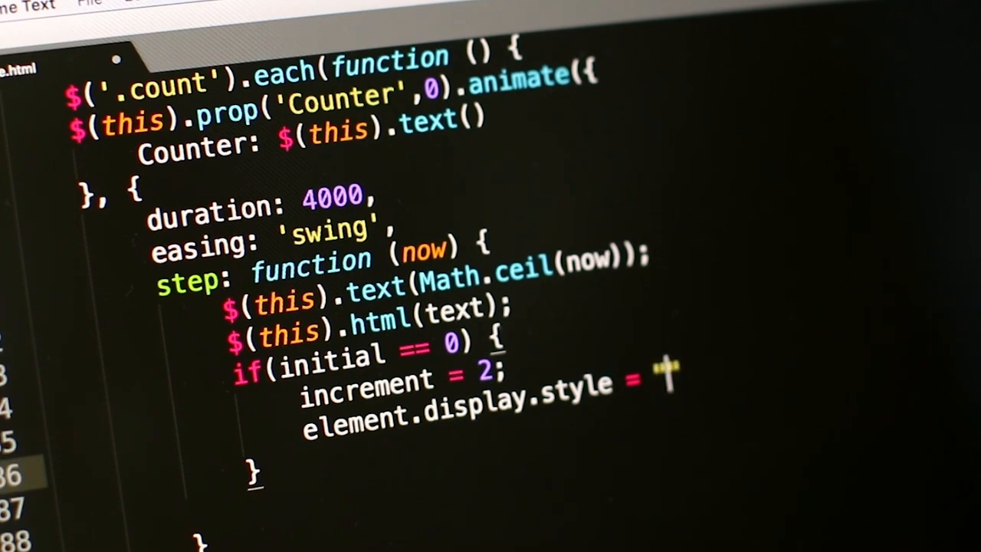
type("block")
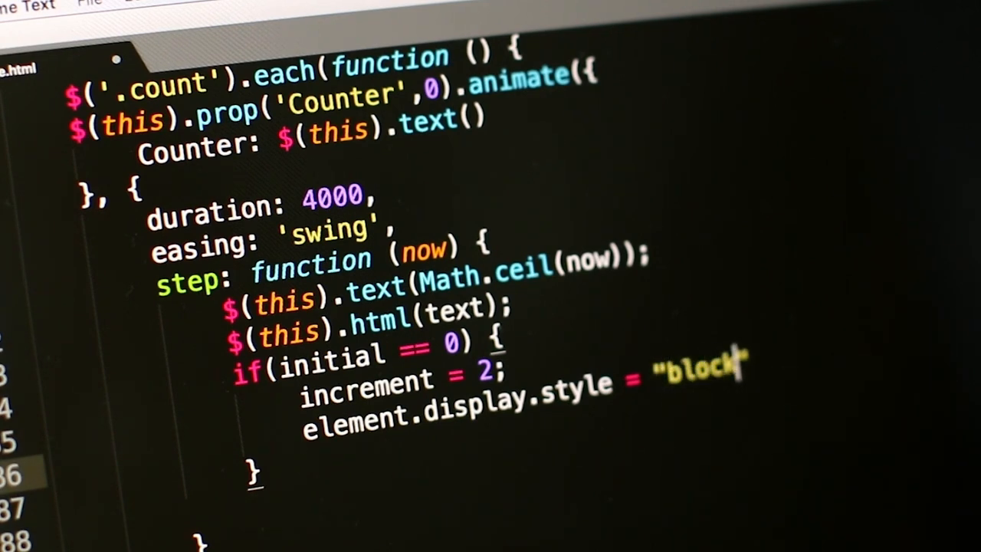